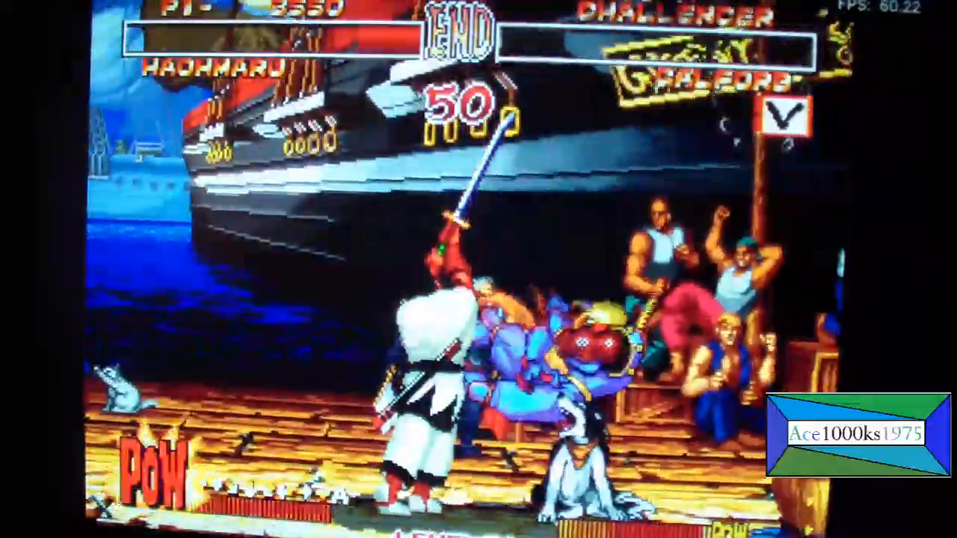
Quit Samurai Shodown II with the F1 hotkey to return to the NEO-GEO game list
key("F1")
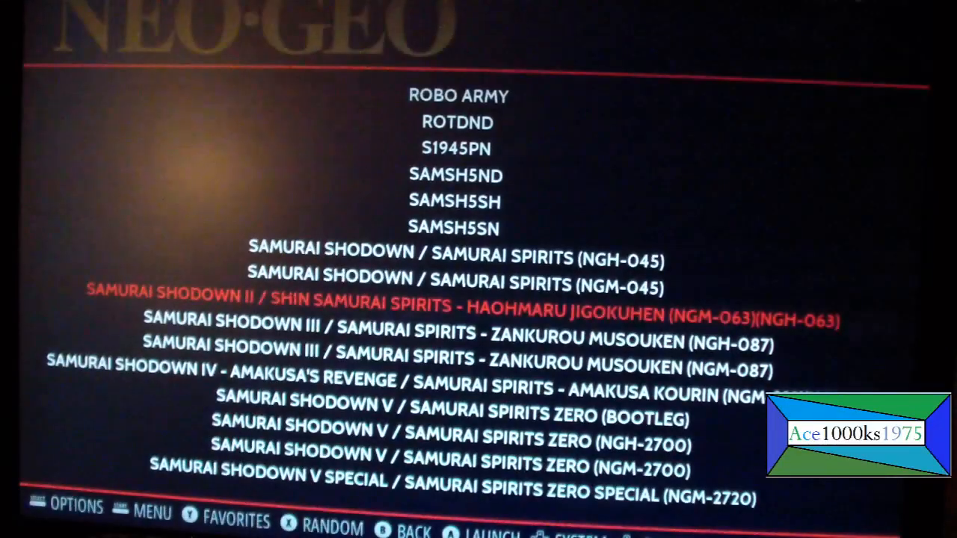
Scroll the NEO-GEO list up from Samurai Shodown II to Ninja Master's - Haoh-Ninpo-Cho
scroll("up", 3)
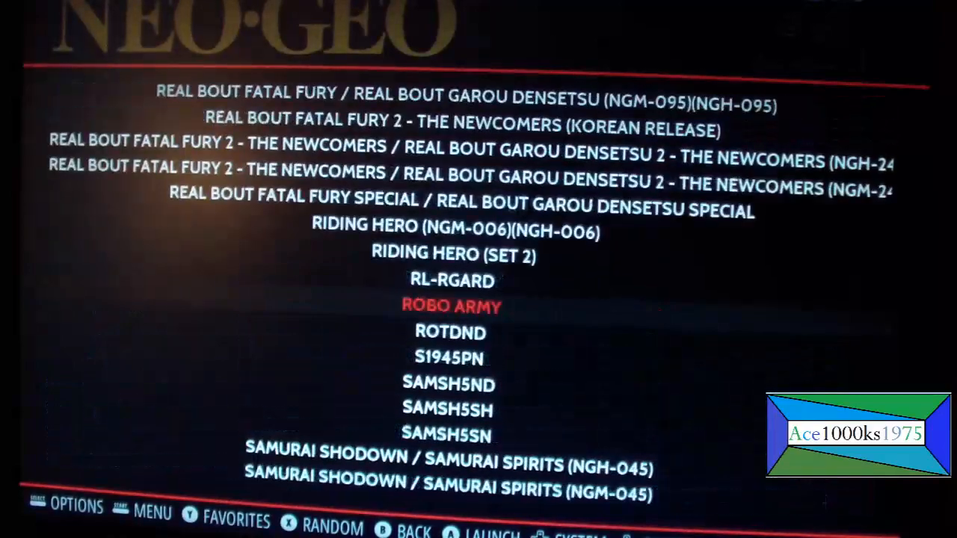
scroll("up", 3)
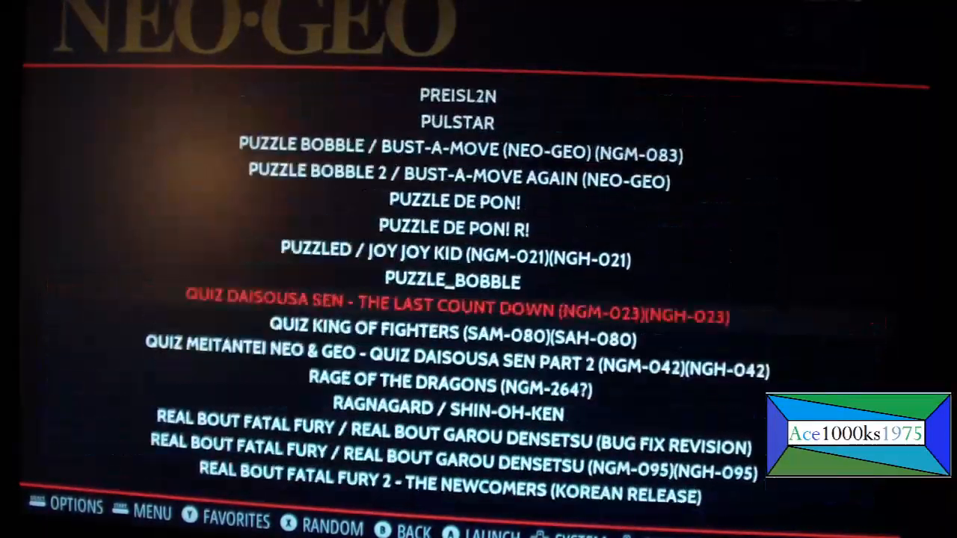
scroll("up", 3)
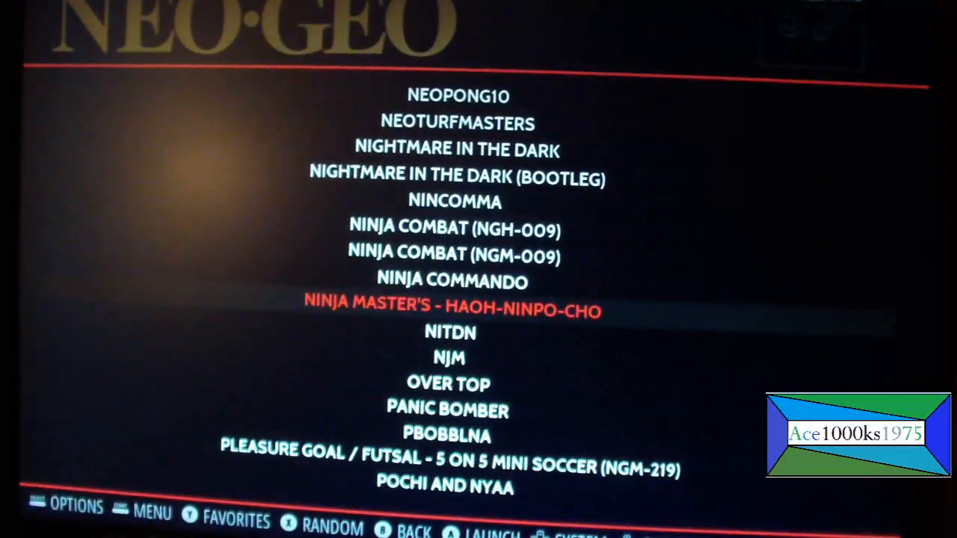